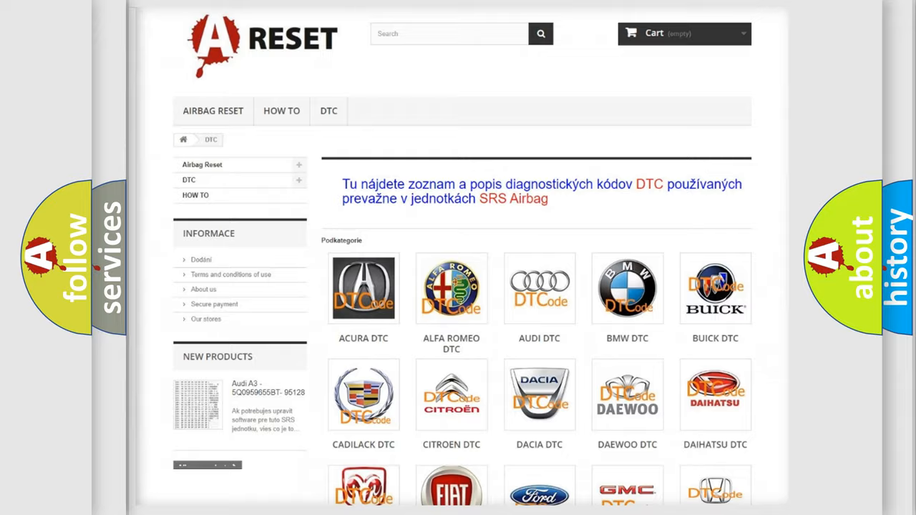
Open the Jeep tile from the DTC category grid and browse its trouble code subcategories
scroll(down, 3)
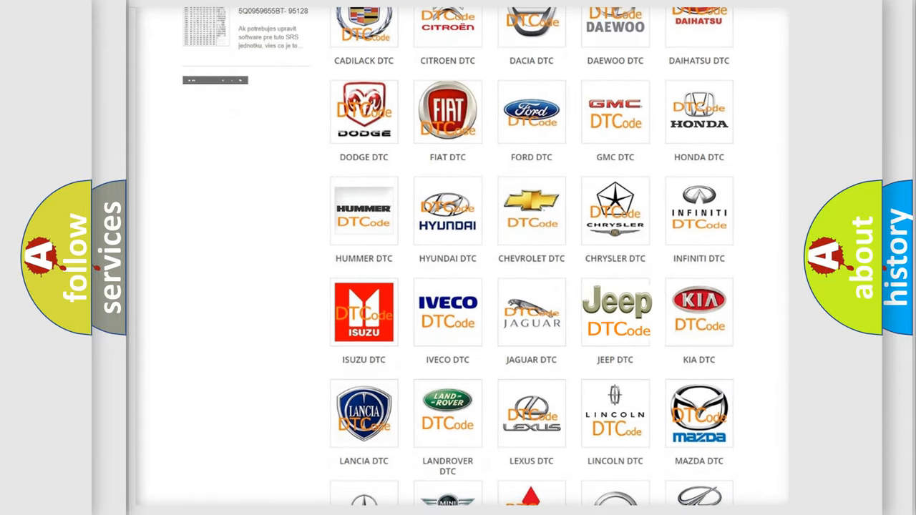
click(615, 312)
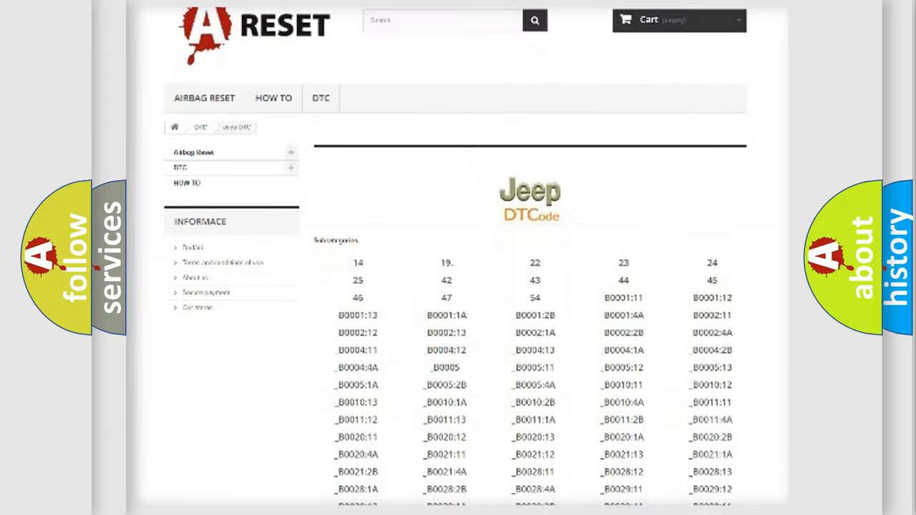
scroll(down, 3)
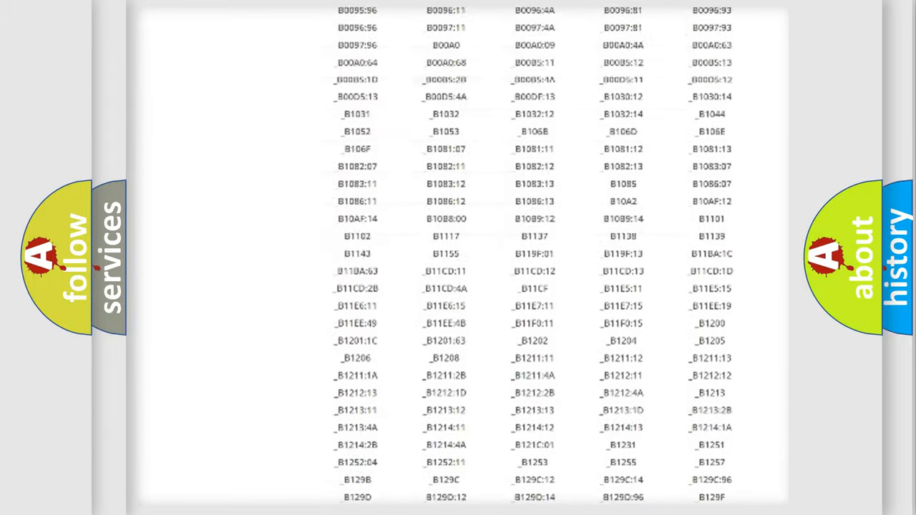
scroll(up, 3)
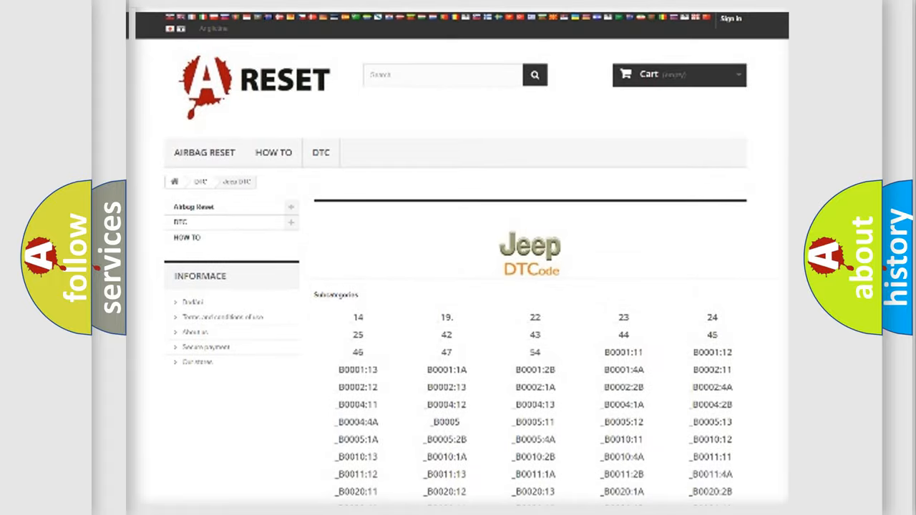